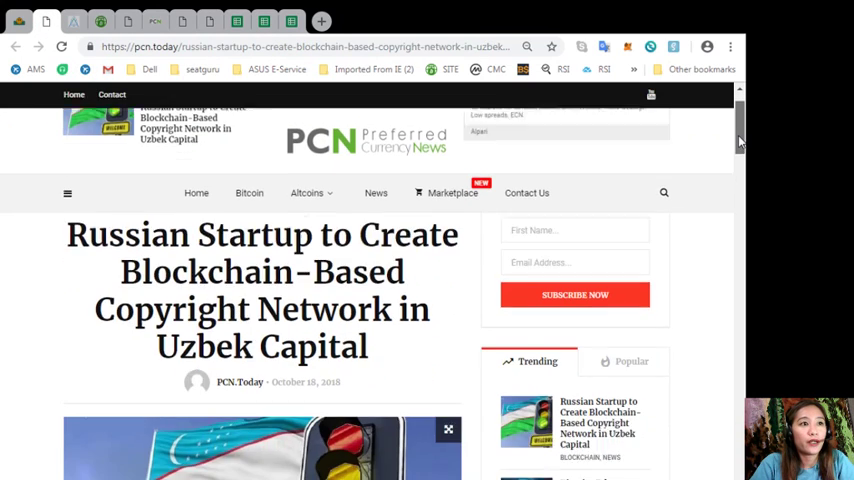
Step: Scroll the alerts page past the signup form to the FAQ on alert speed, multiple accounts and cost
scroll("down", 3)
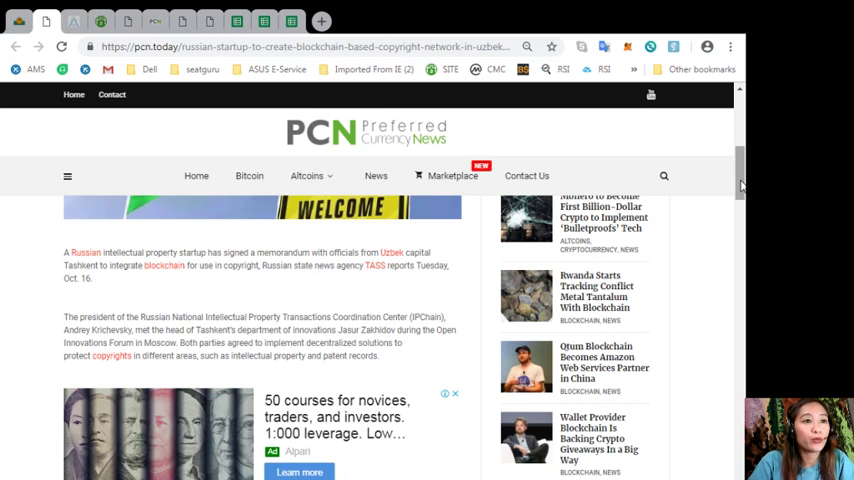
scroll("down", 3)
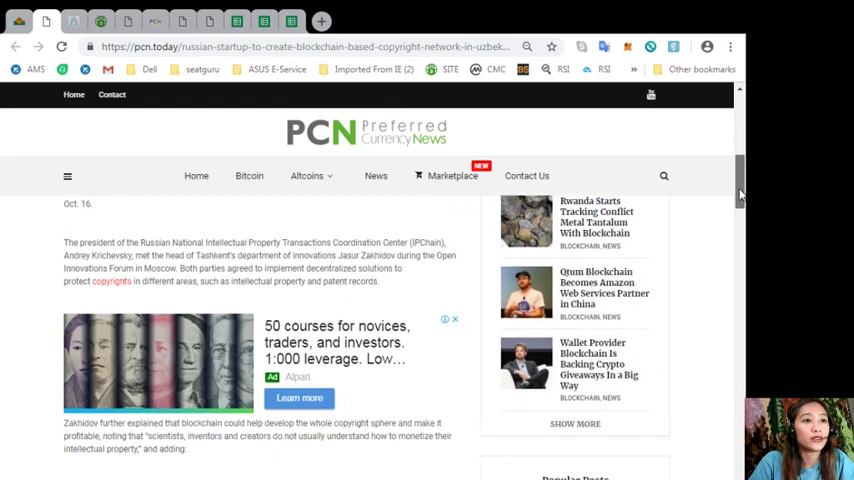
scroll("down", 3)
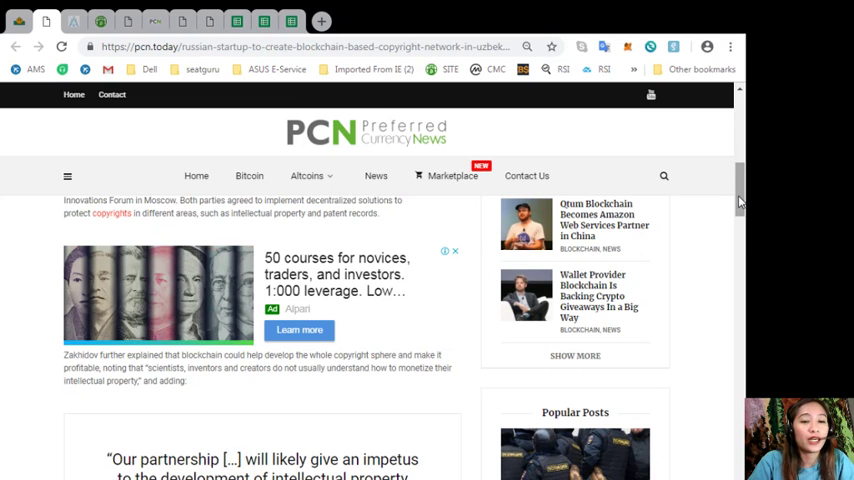
scroll("down", 3)
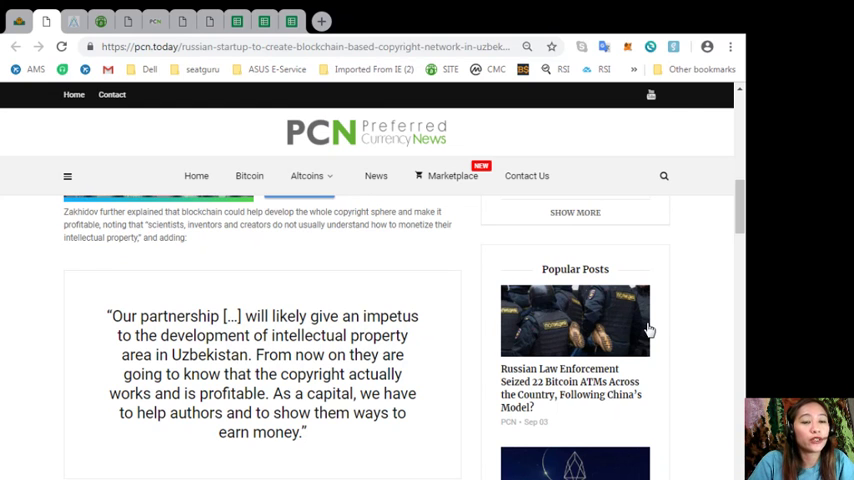
scroll("down", 3)
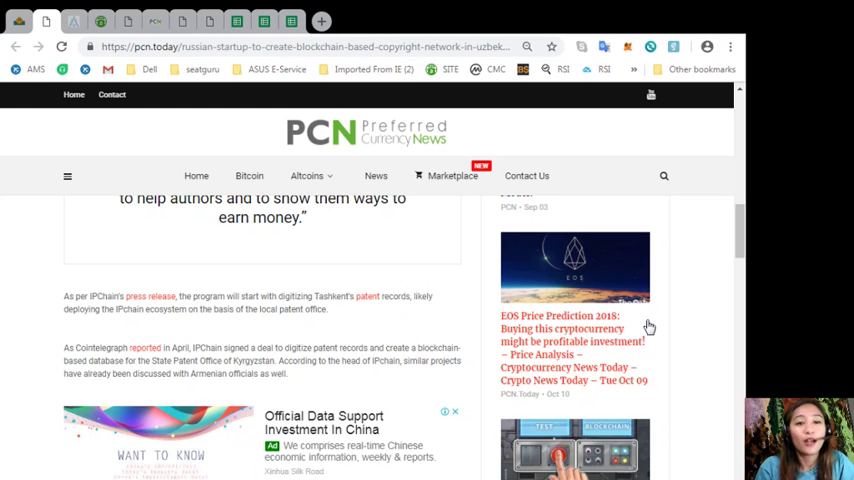
mouse_move(660, 250)
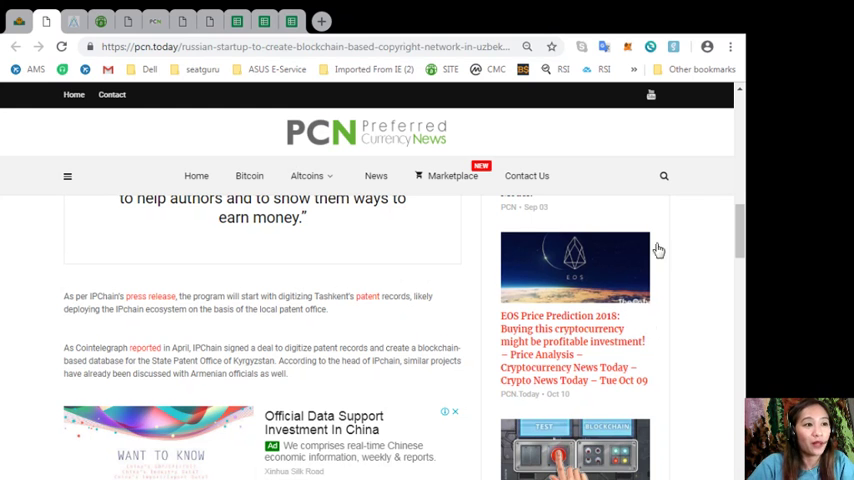
scroll("down", 3)
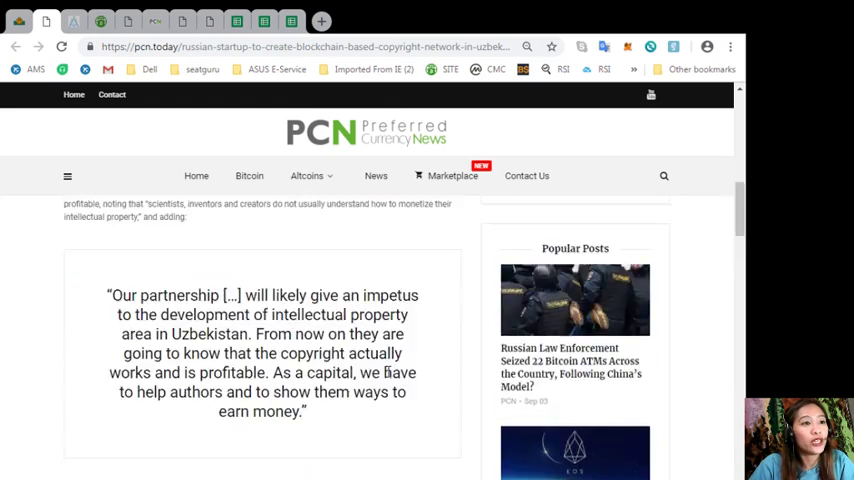
scroll("up", 3)
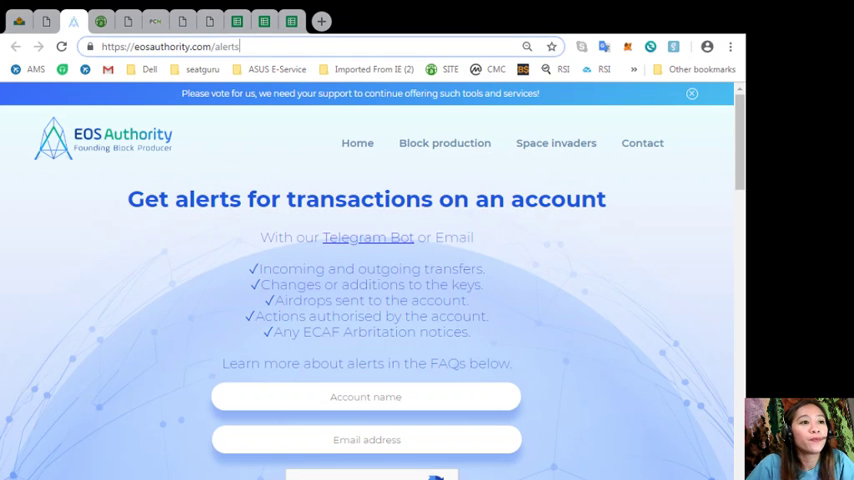
mouse_move(610, 226)
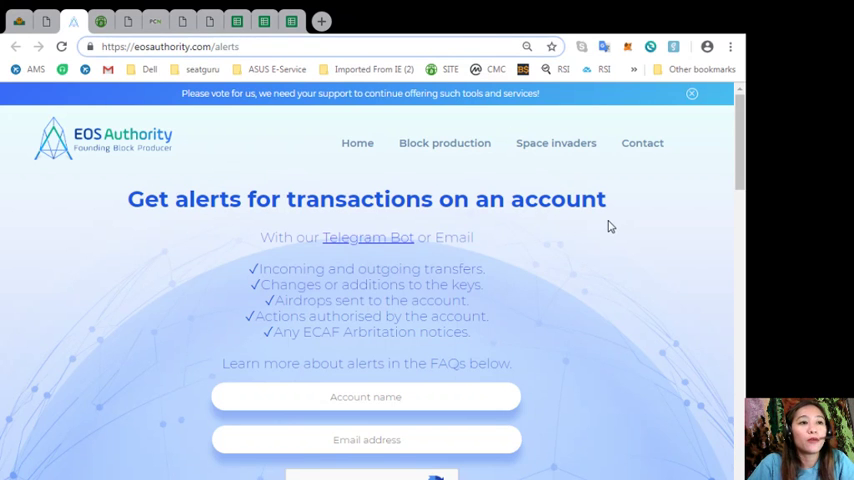
mouse_move(700, 256)
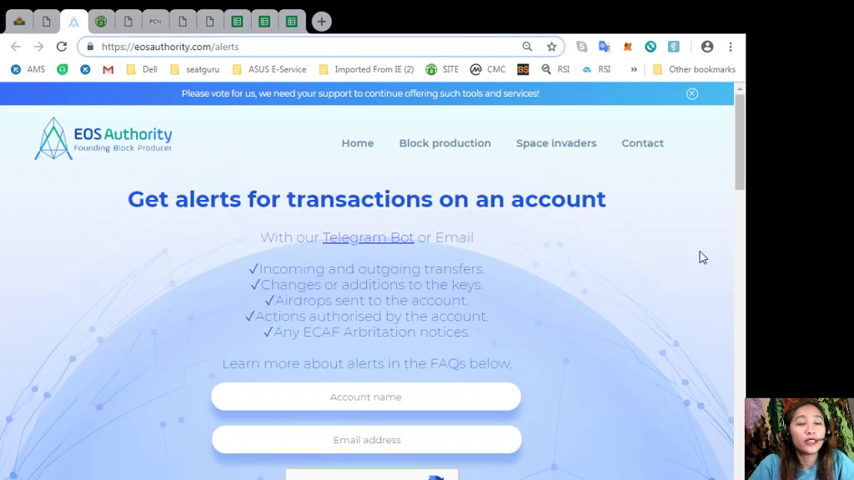
scroll("down", 3)
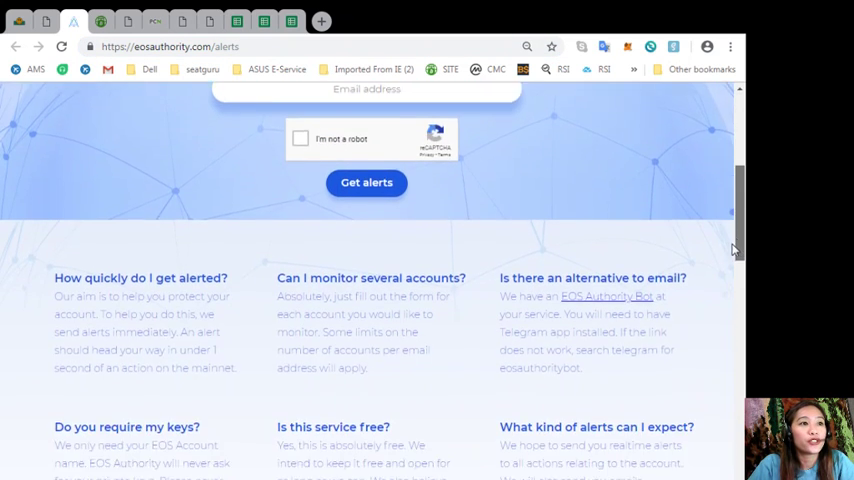
scroll("down", 3)
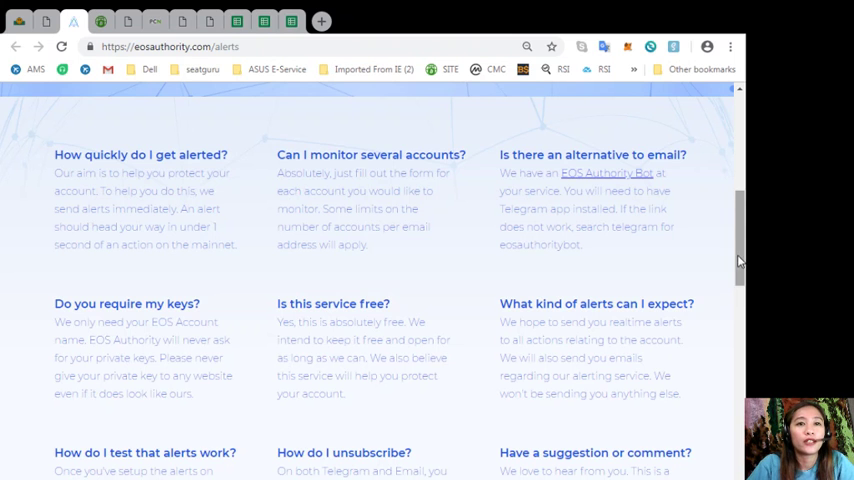
scroll("down", 3)
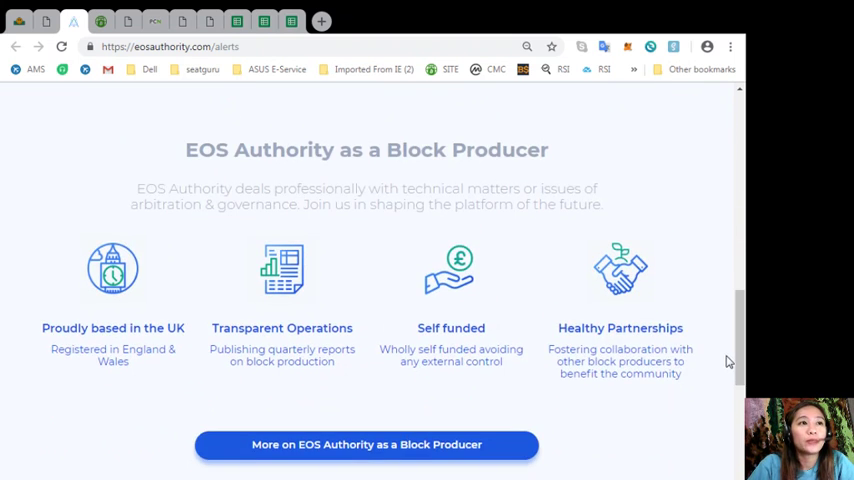
mouse_move(770, 254)
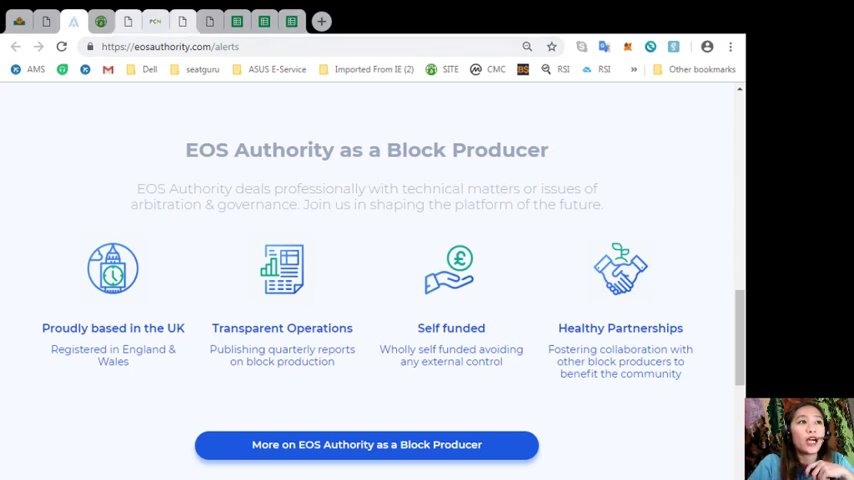
left_click(100, 20)
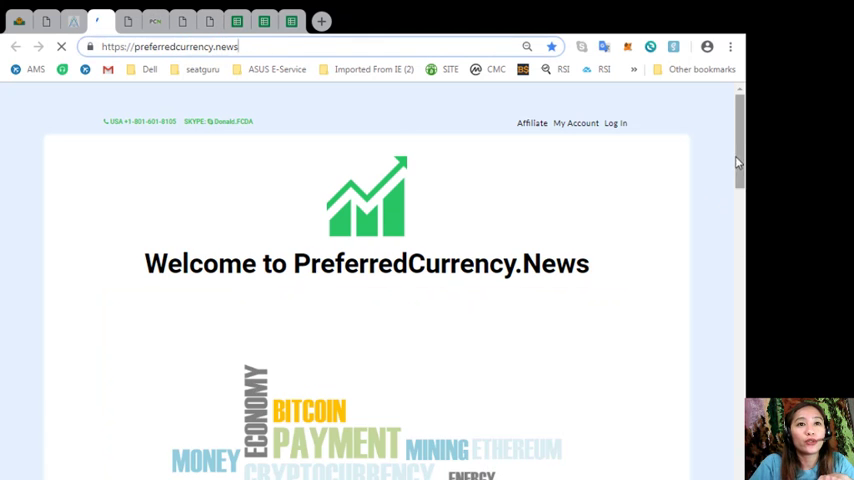
Step: Scroll down the PreferredCurrency.News home page below the welcome banner
scroll("down", 3)
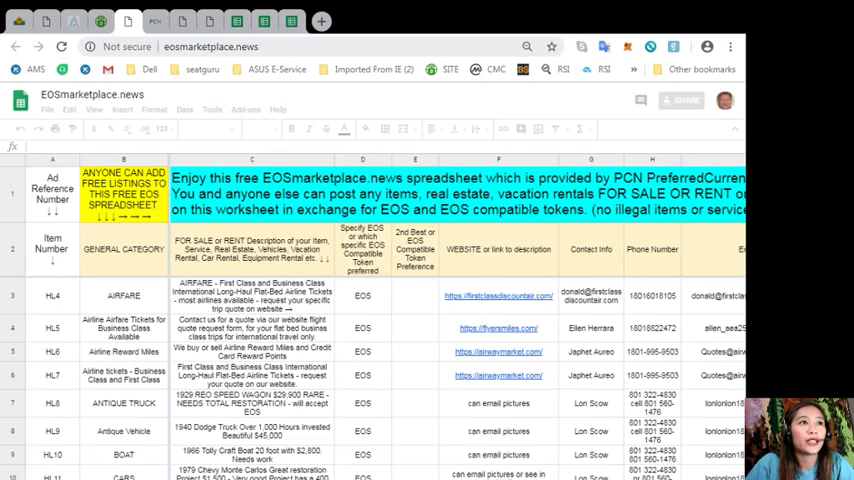
Step: Leave full screen and read the 1929 RED SPEED WAGON listing's full text
left_click(210, 46)
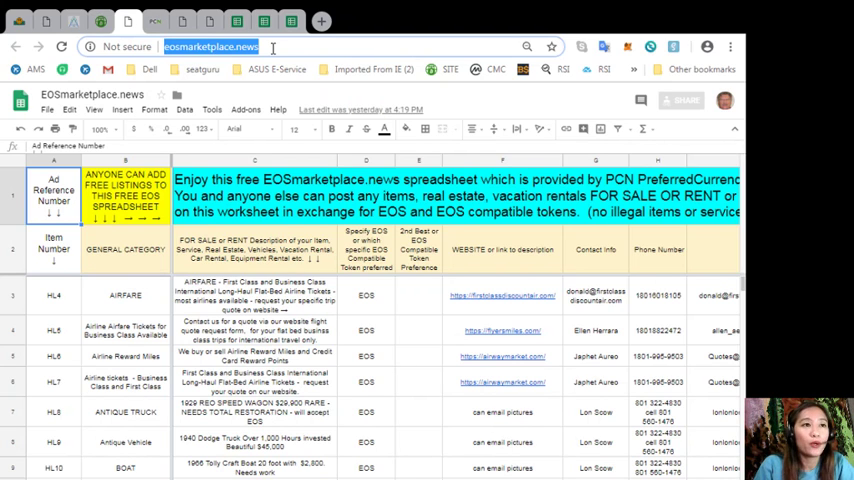
left_click(254, 412)
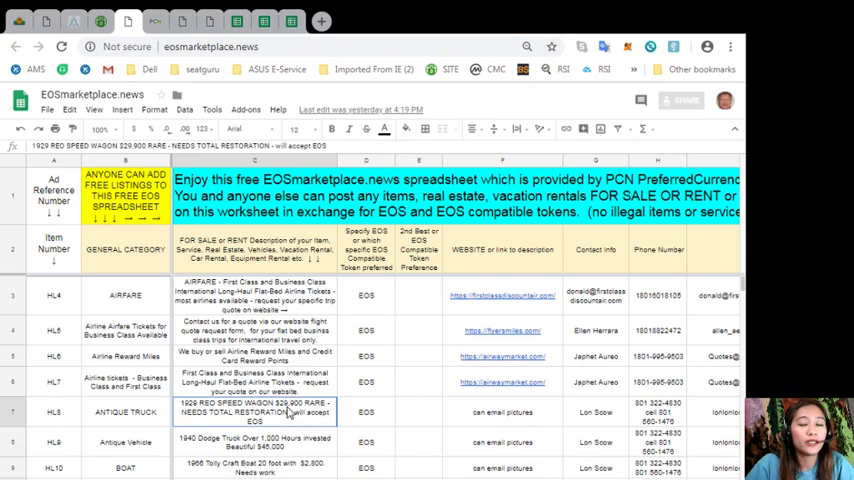
Step: Scroll down through the remaining listings to the empty rows below the last entry
scroll("down", 3)
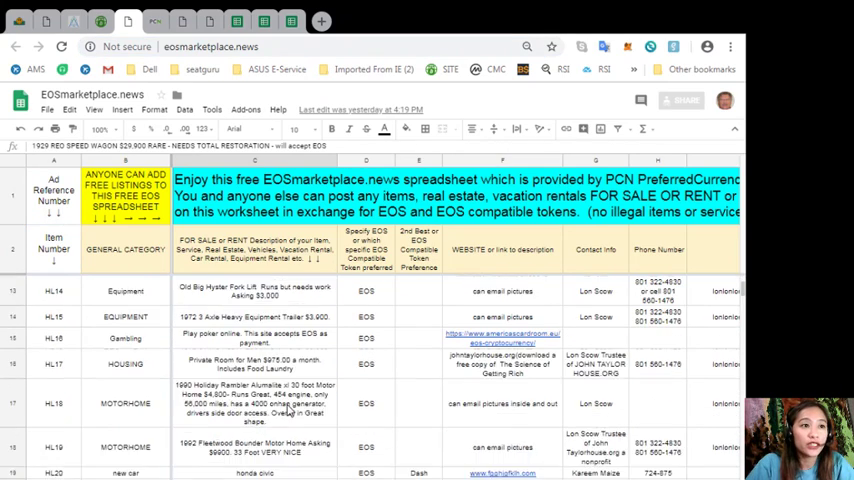
scroll("down", 3)
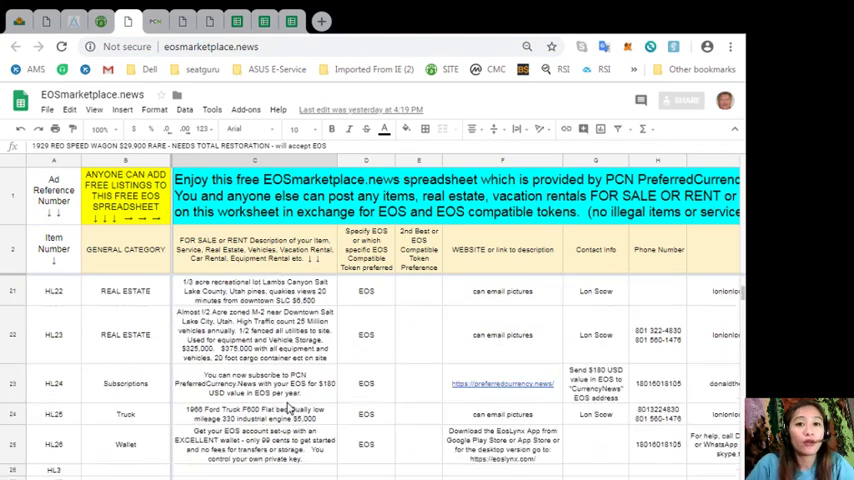
scroll("down", 3)
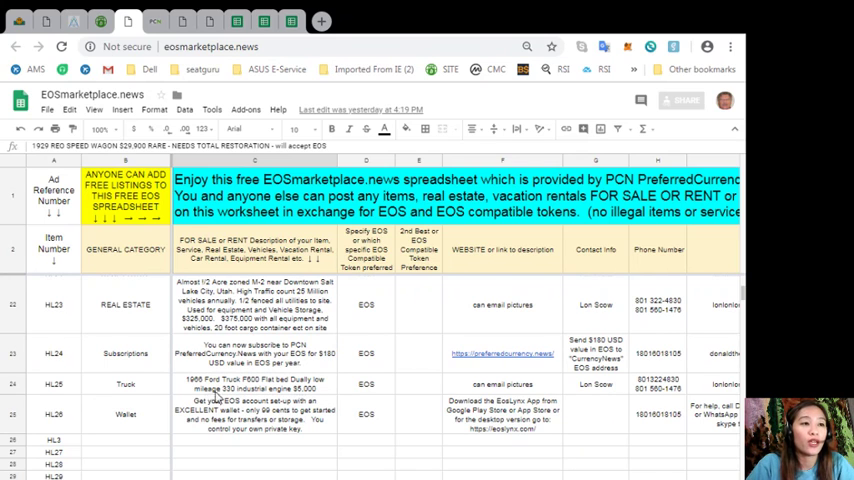
left_click(124, 440)
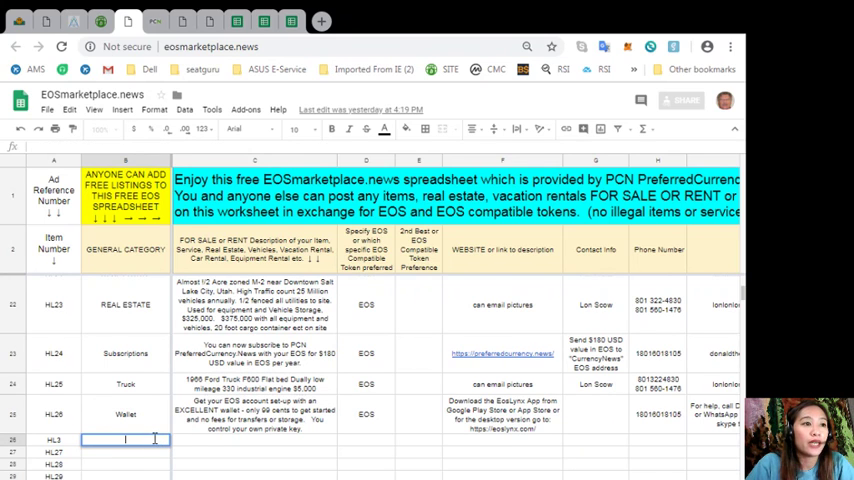
mouse_move(138, 264)
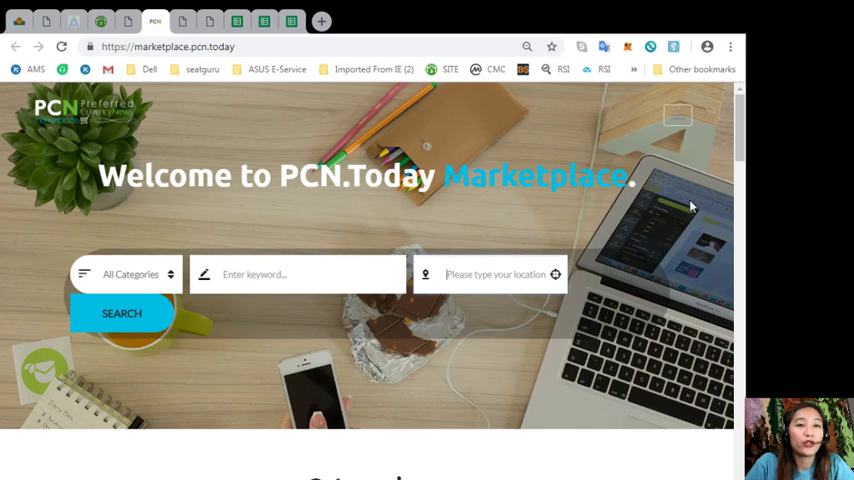
Step: Scroll the marketplace homepage down to the Advertisements section
scroll("down", 3)
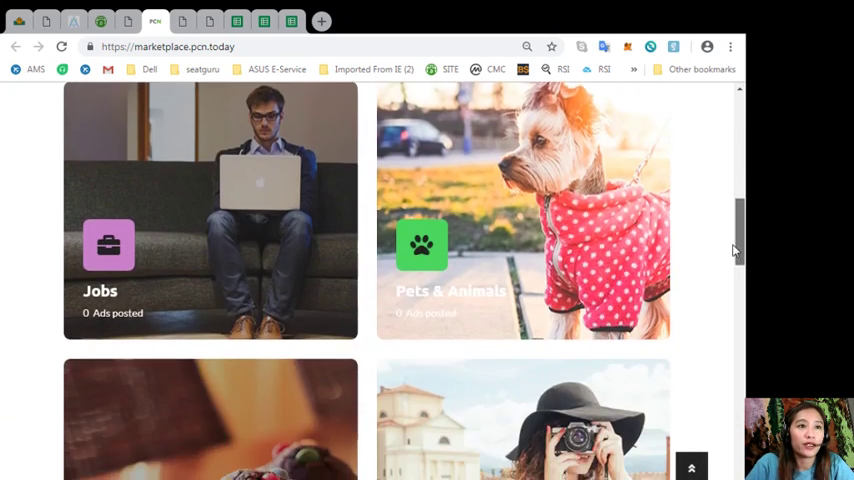
scroll("down", 3)
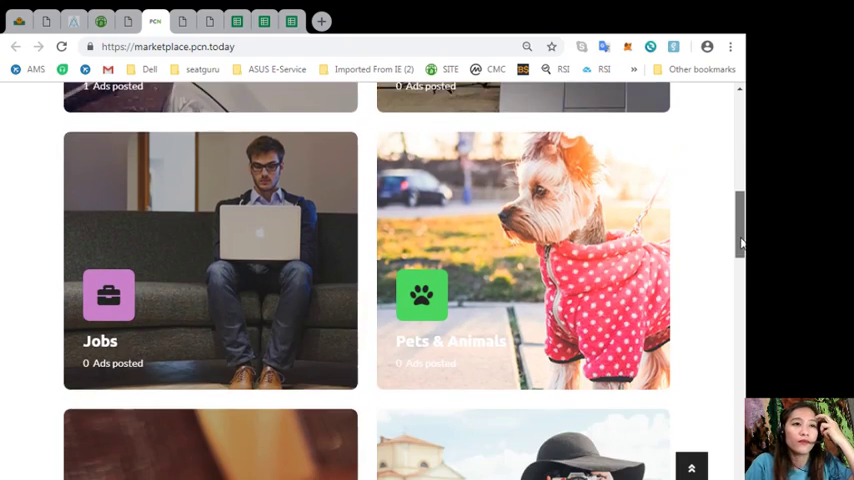
scroll("up", 3)
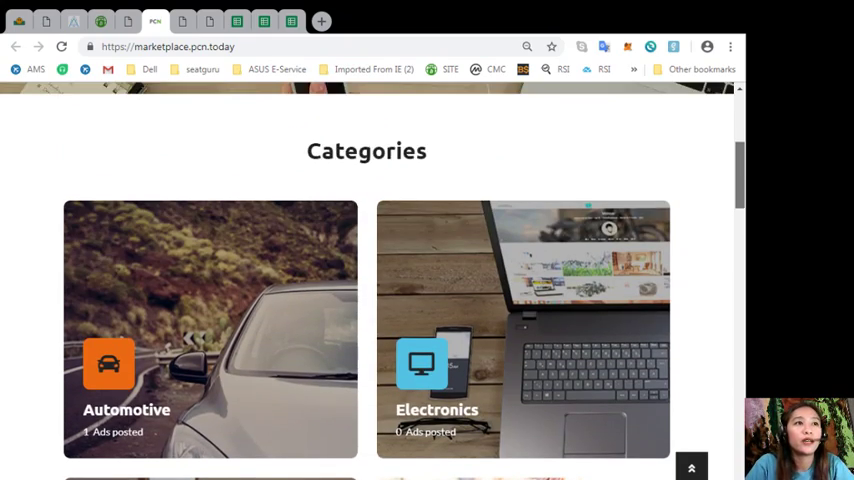
scroll("down", 3)
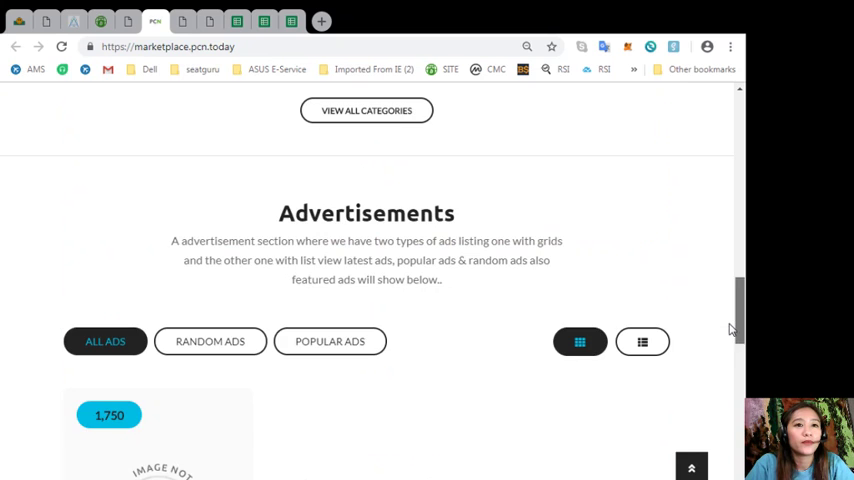
scroll("up", 3)
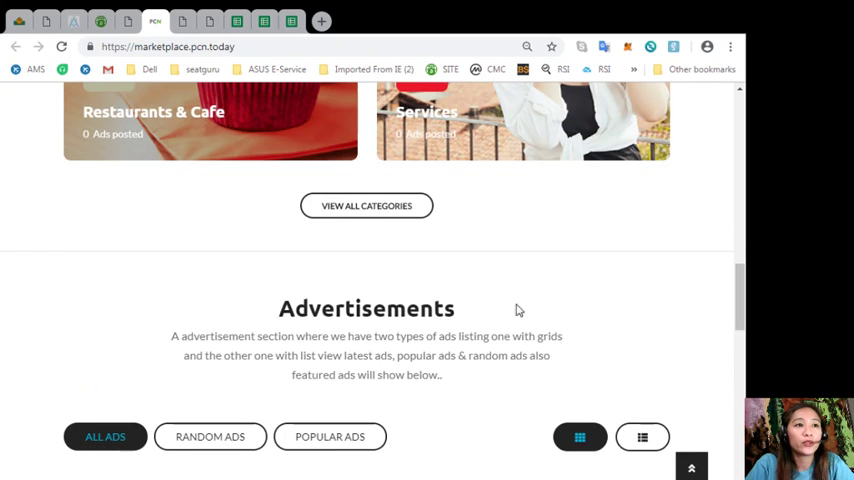
mouse_move(304, 300)
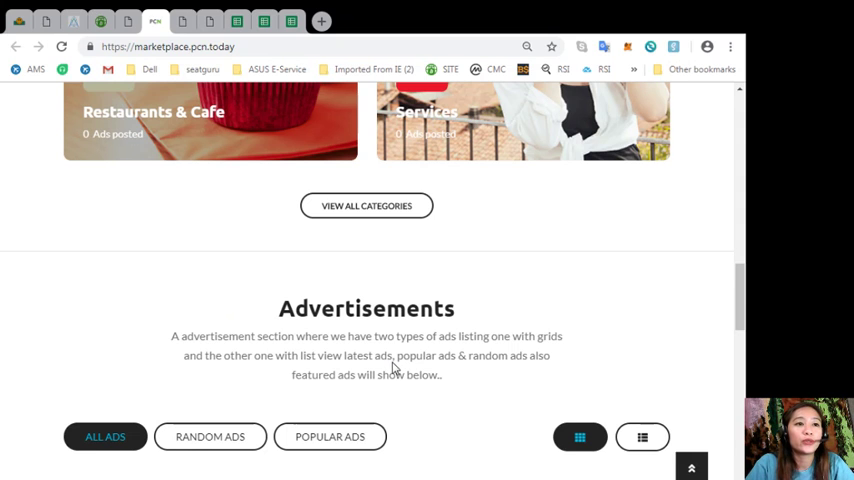
mouse_move(392, 368)
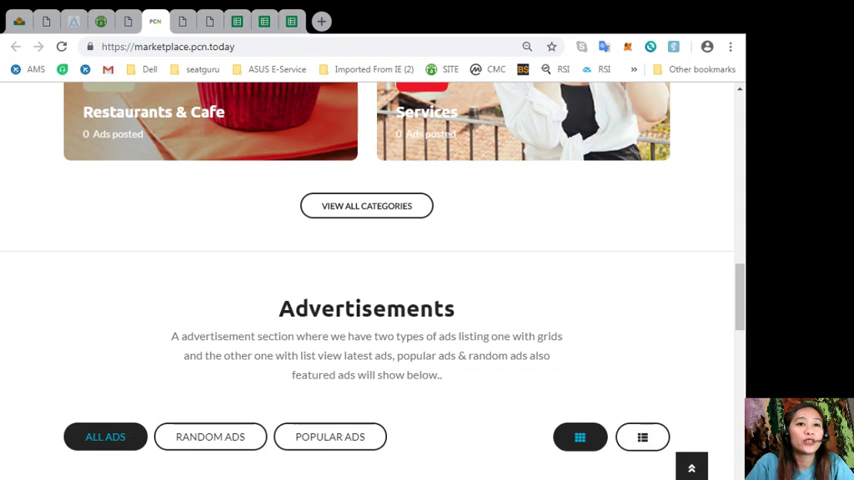
scroll("down", 3)
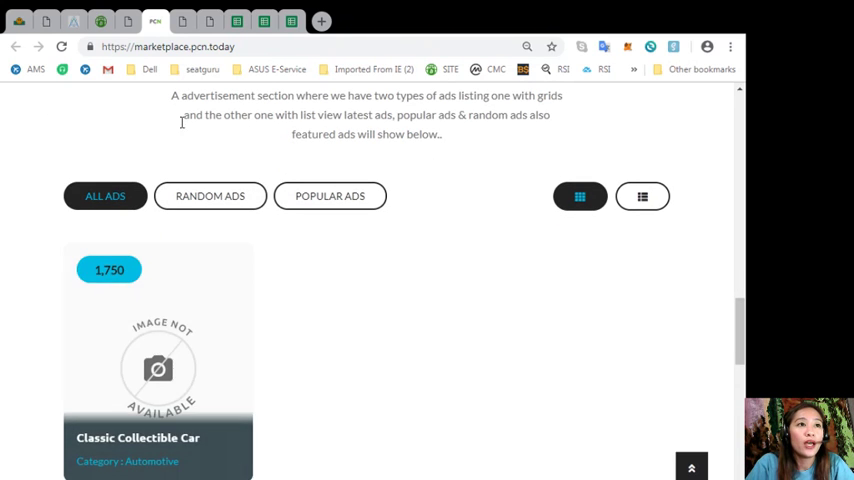
mouse_move(696, 308)
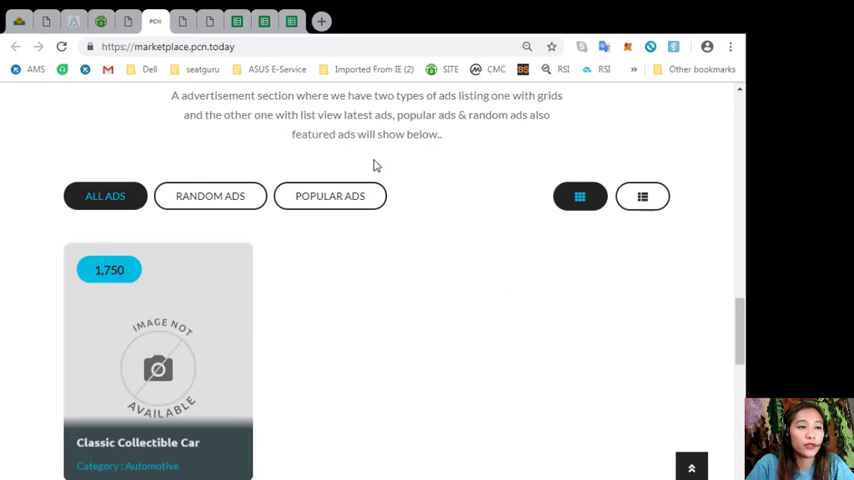
Step: Show the ads as a detailed list instead of a grid and browse the listings
left_click(642, 196)
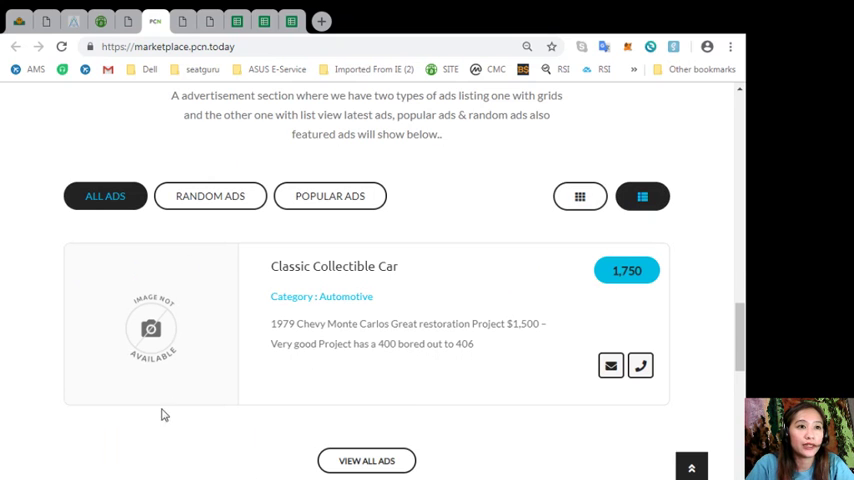
mouse_move(736, 348)
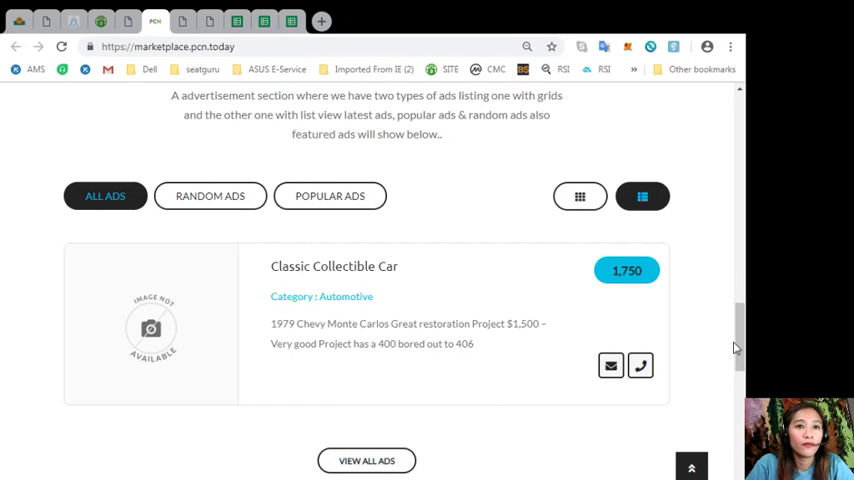
scroll("down", 3)
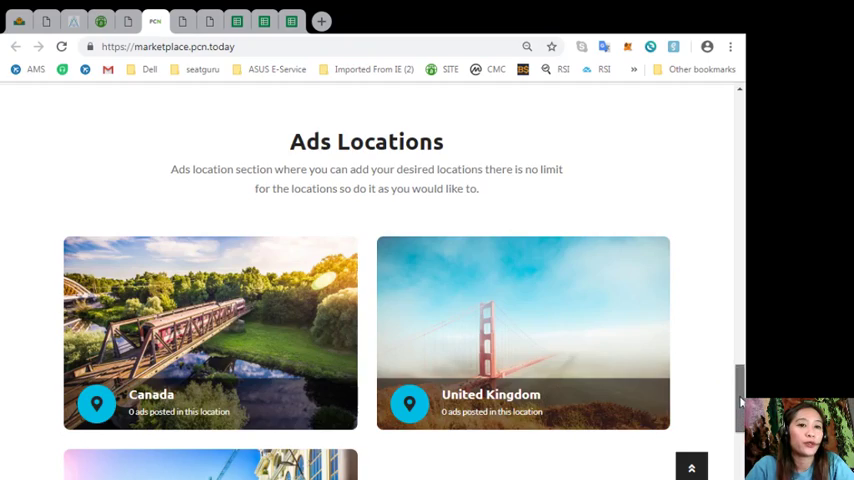
scroll("down", 3)
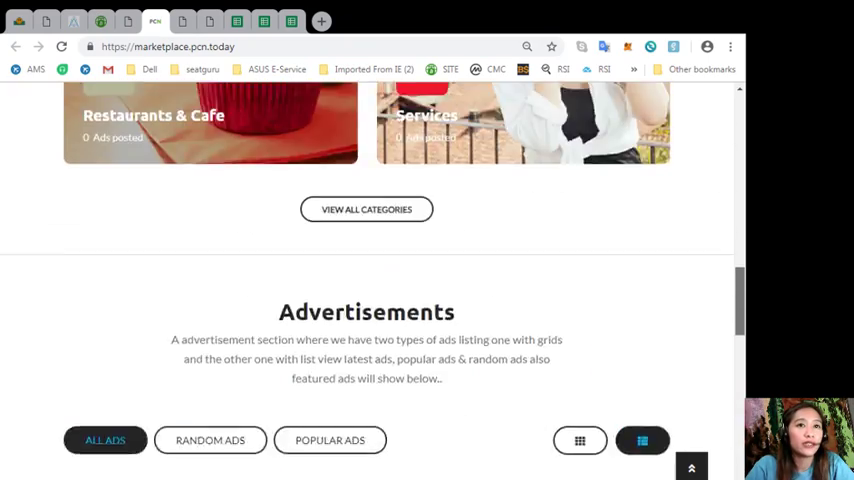
scroll("up", 3)
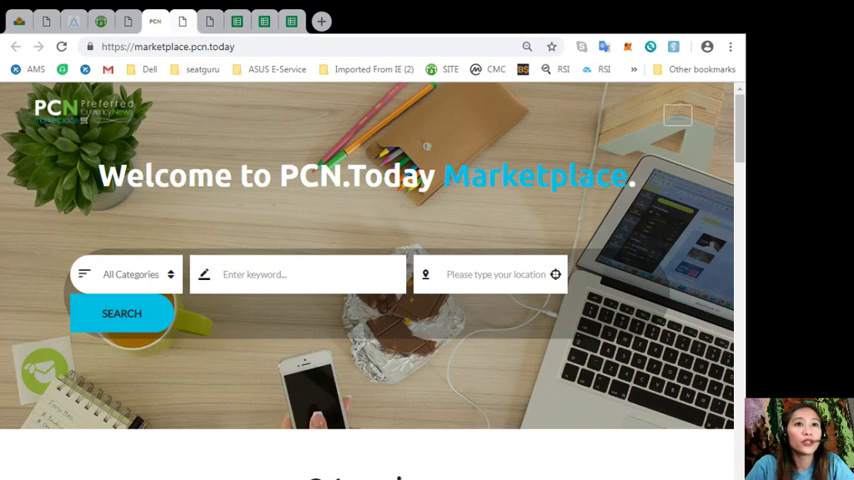
Step: Show the PCN.Today news homepage, glance through its popular posts and return to the top
left_click(140, 46)
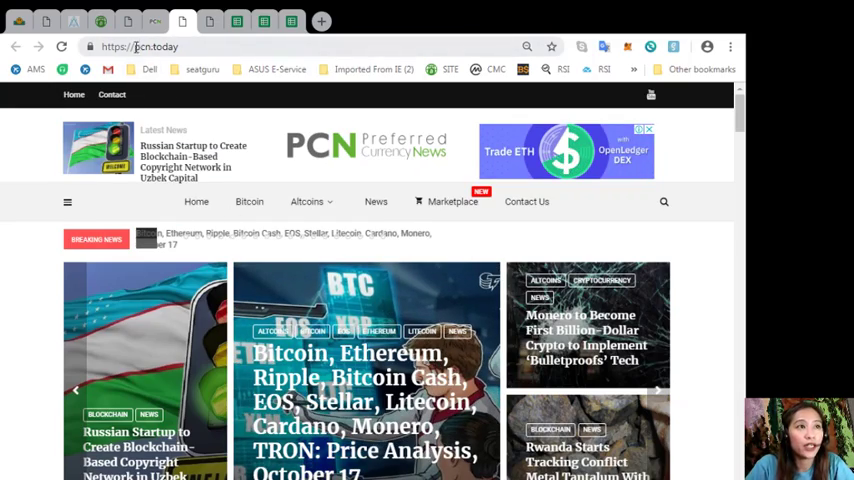
scroll("down", 3)
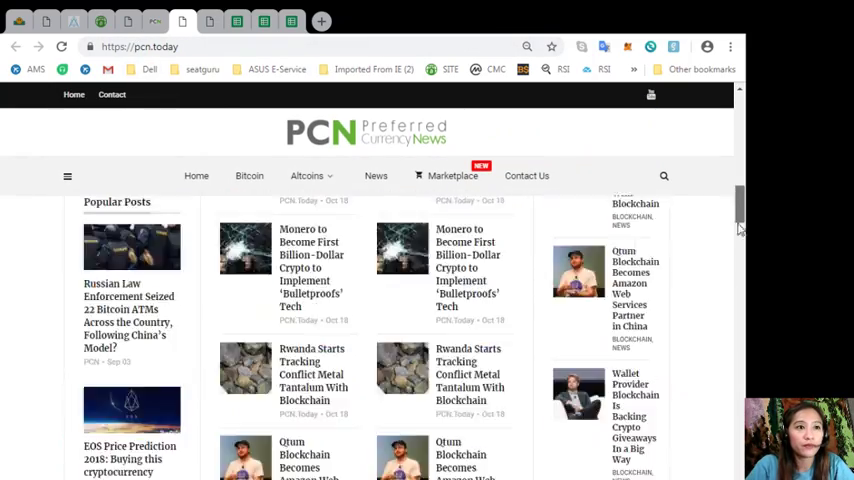
scroll("up", 3)
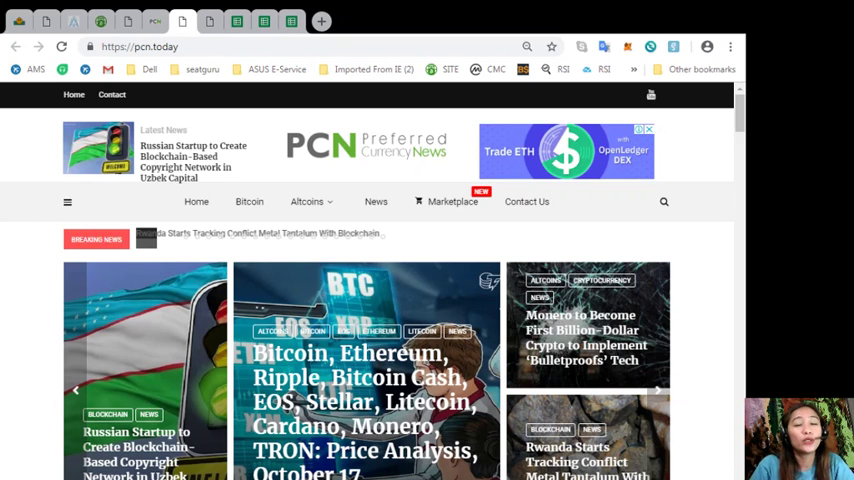
left_click(210, 20)
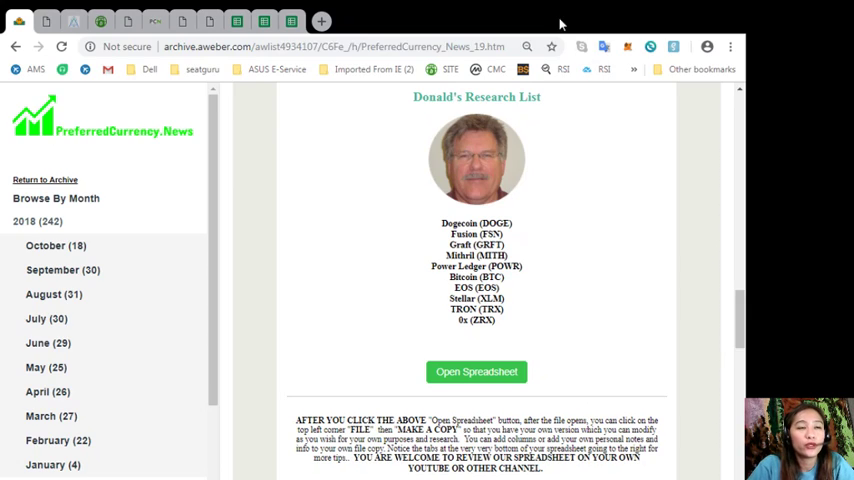
scroll("down", 3)
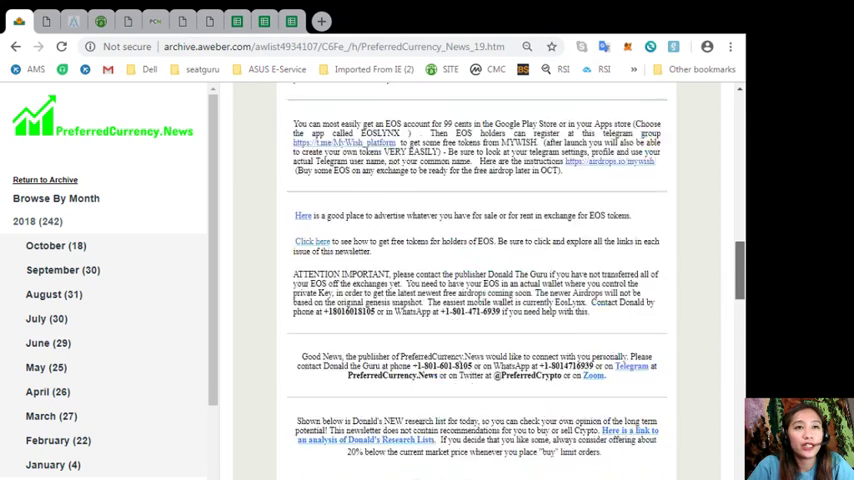
scroll("down", 3)
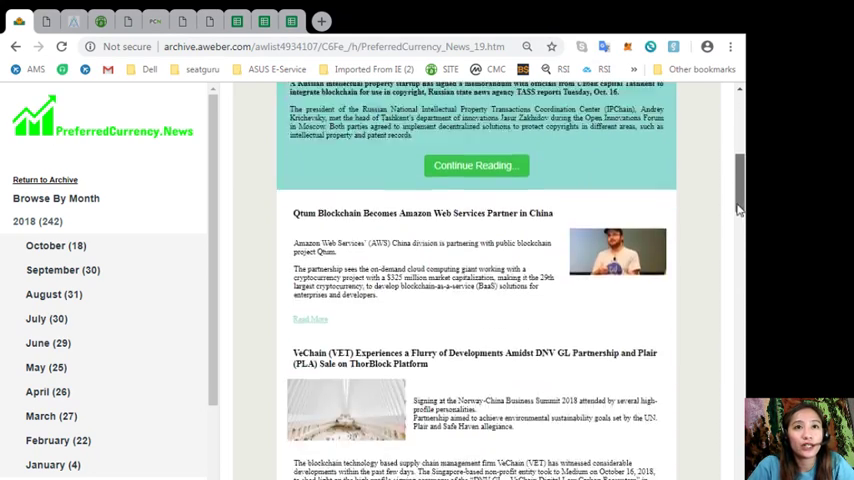
scroll("down", 3)
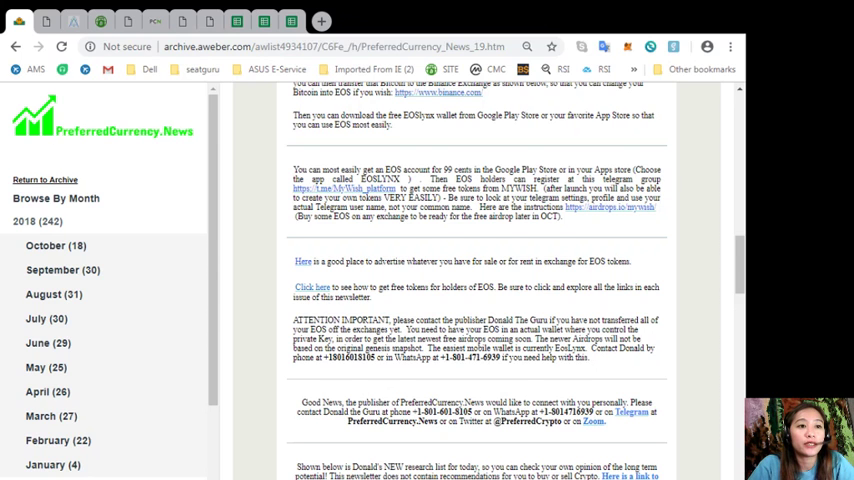
scroll("down", 3)
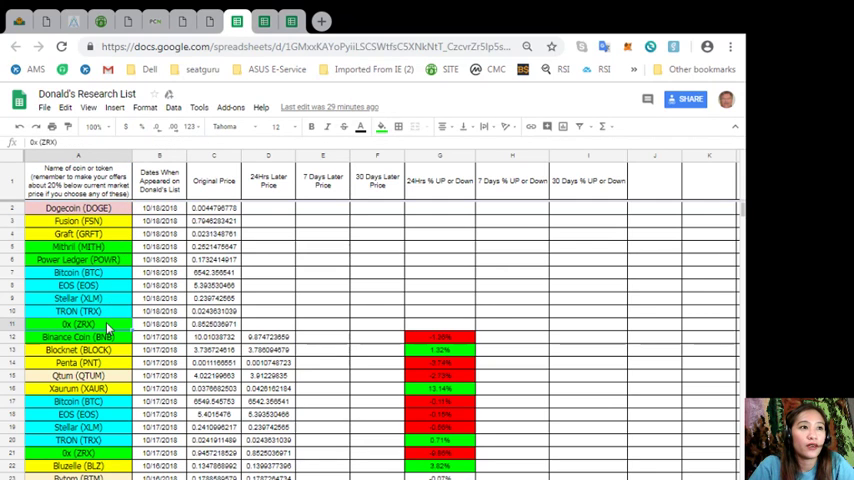
mouse_move(132, 258)
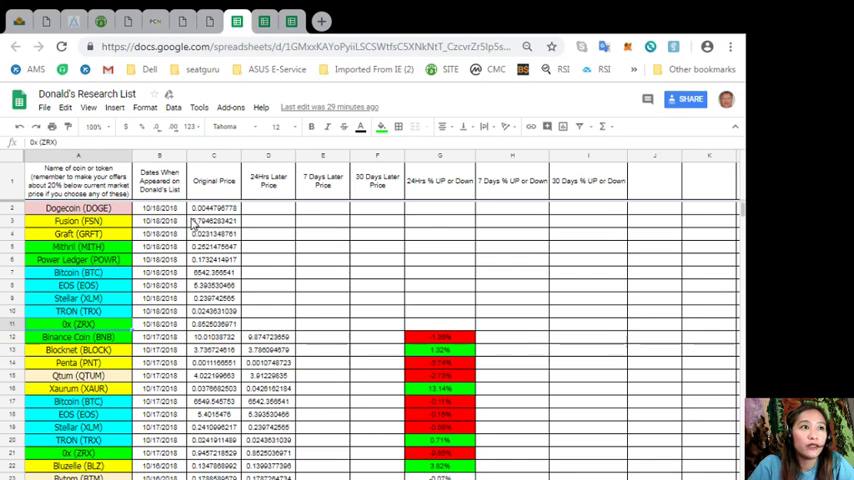
mouse_move(236, 220)
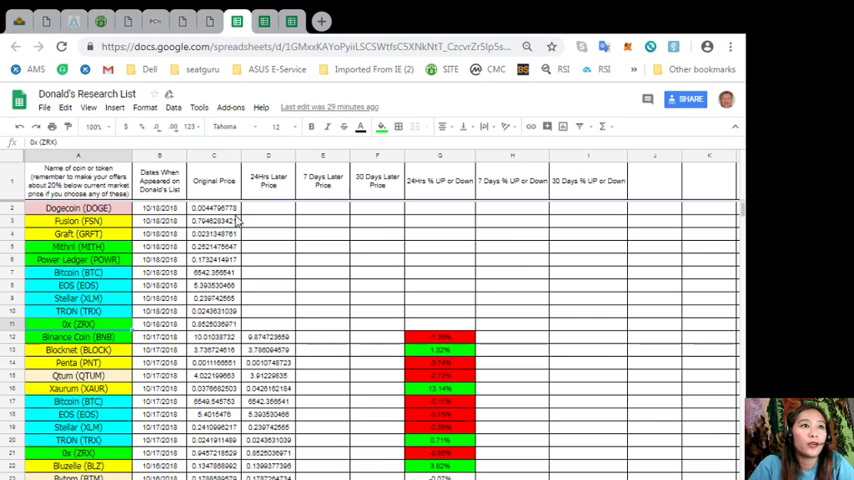
mouse_move(288, 248)
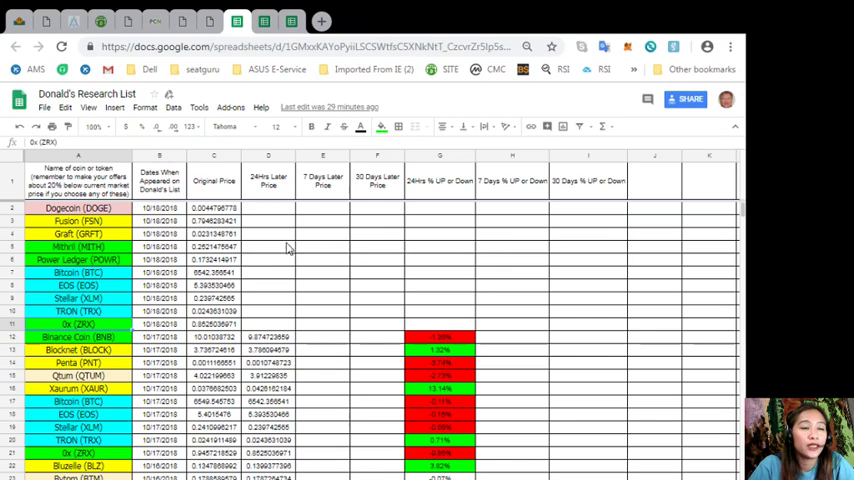
mouse_move(268, 198)
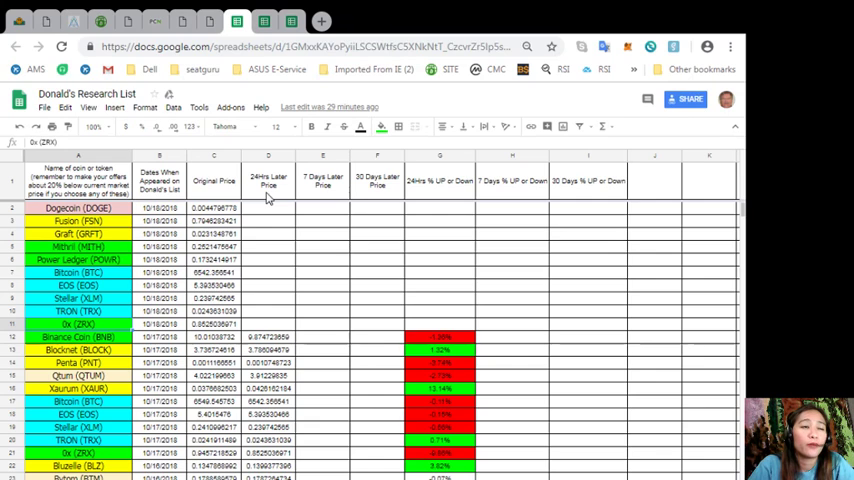
mouse_move(276, 220)
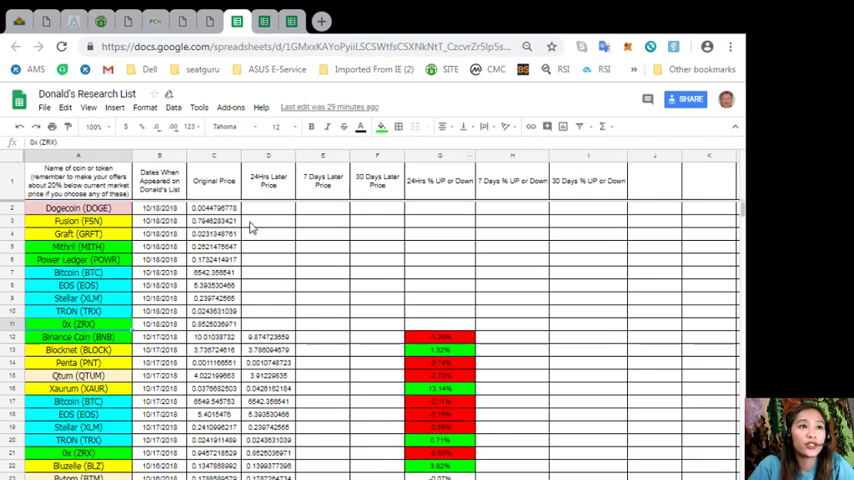
mouse_move(392, 232)
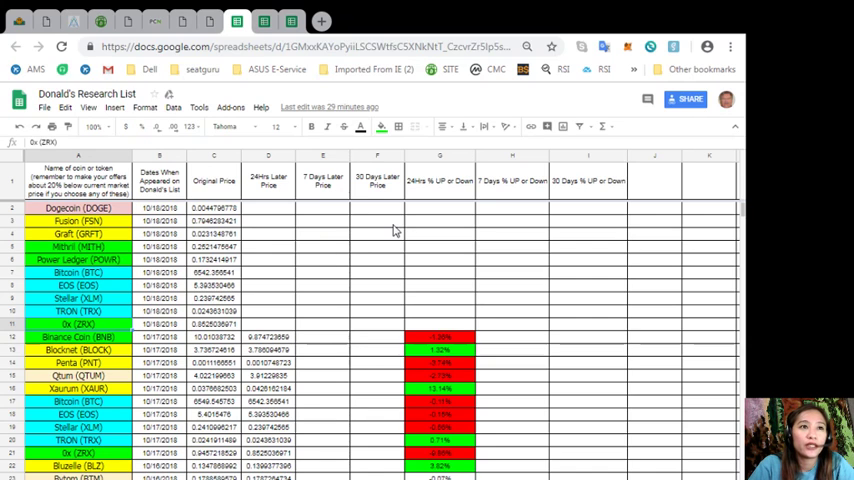
mouse_move(608, 288)
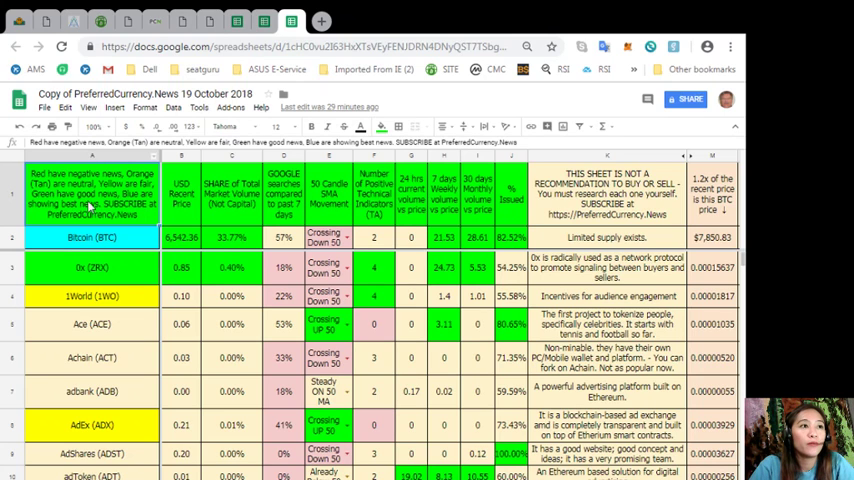
Step: Point out the Bitcoin (BTC), 1World (1WO) and 0x (ZRX) rows in the ratings sheet
left_click(92, 268)
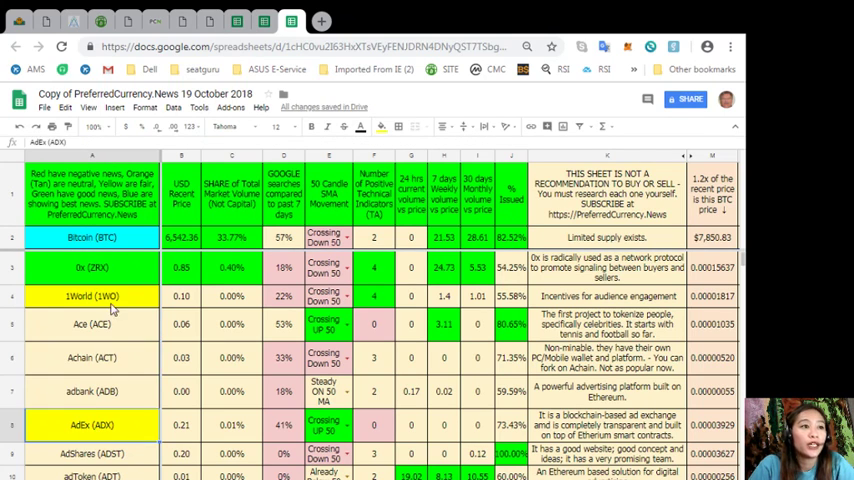
left_click(92, 236)
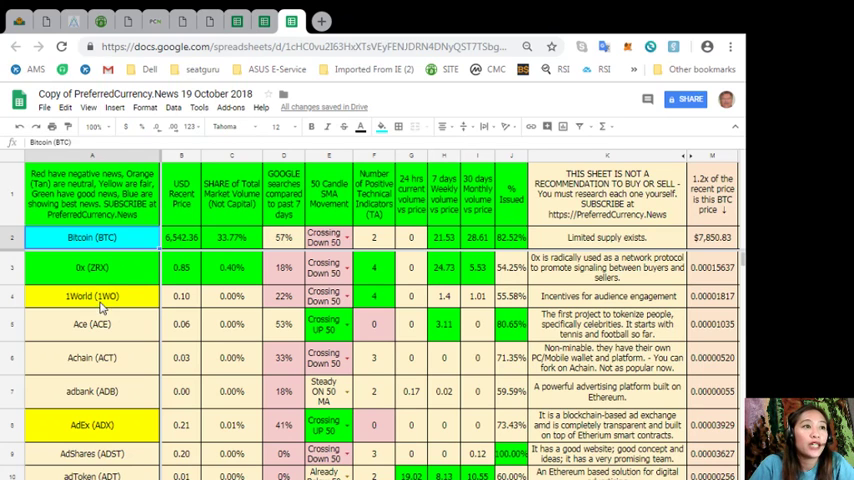
left_click(92, 296)
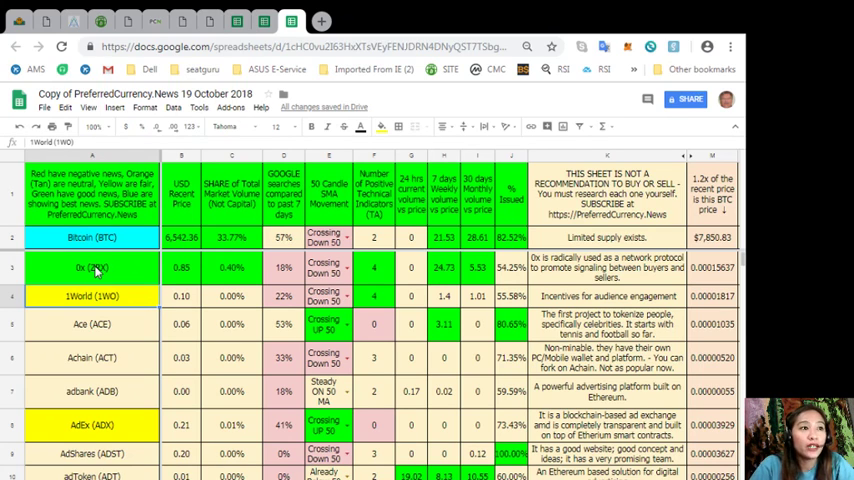
left_click(92, 268)
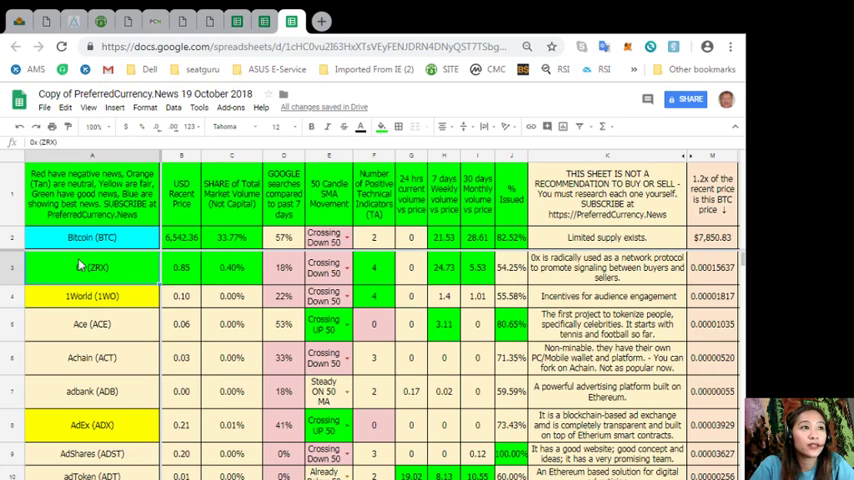
mouse_move(148, 216)
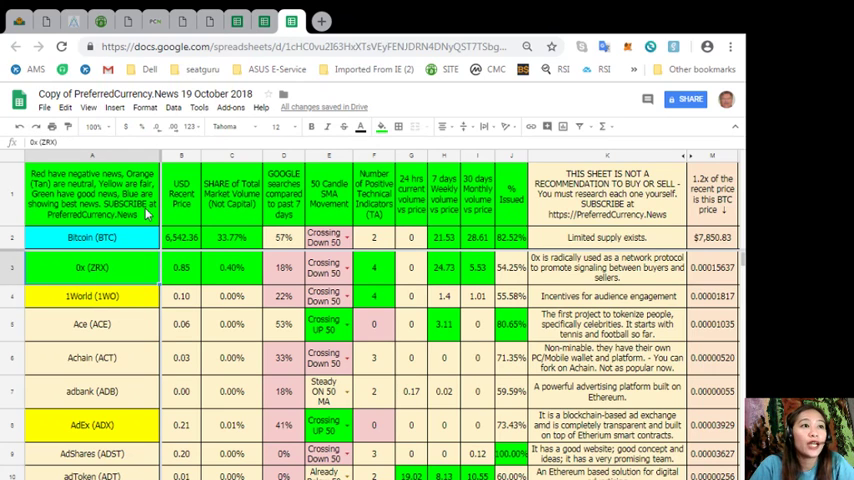
Step: Revisit the Bitcoin and 0x rows, then highlight the USD Recent Price column
left_click(92, 236)
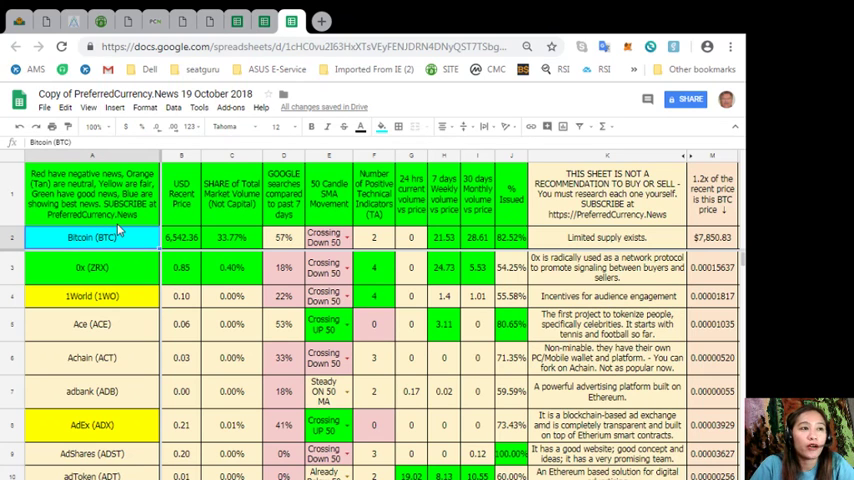
mouse_move(120, 264)
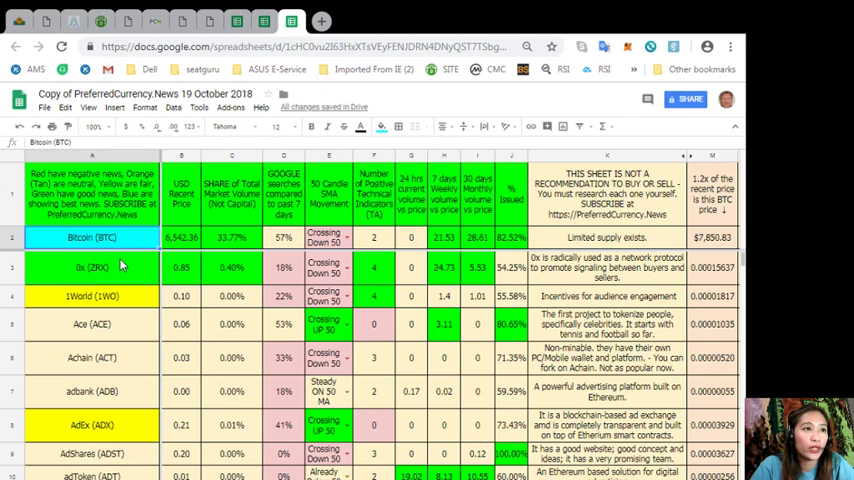
left_click(92, 268)
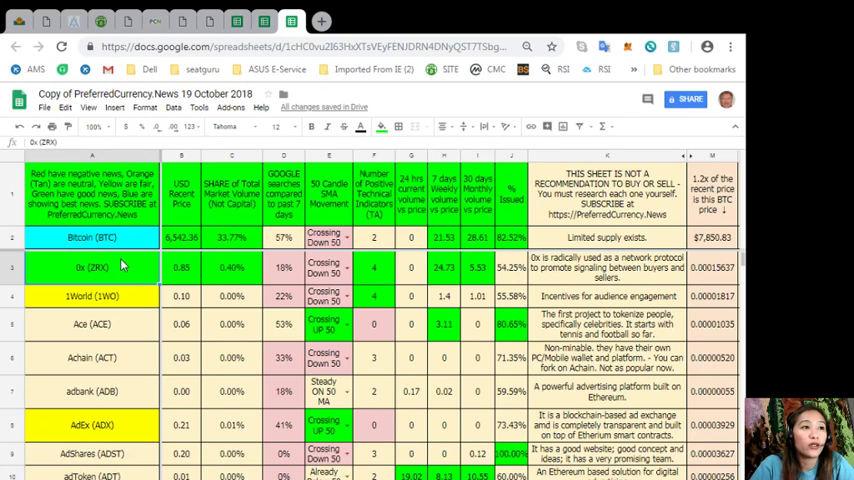
left_click(92, 356)
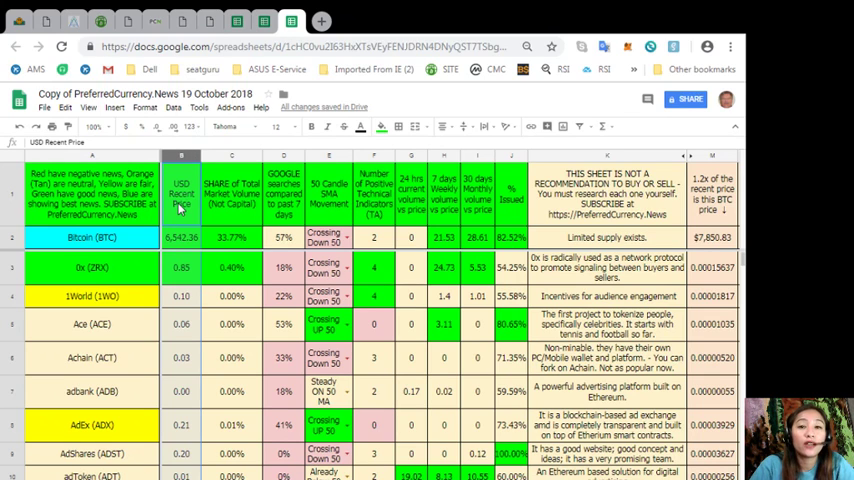
left_click(180, 236)
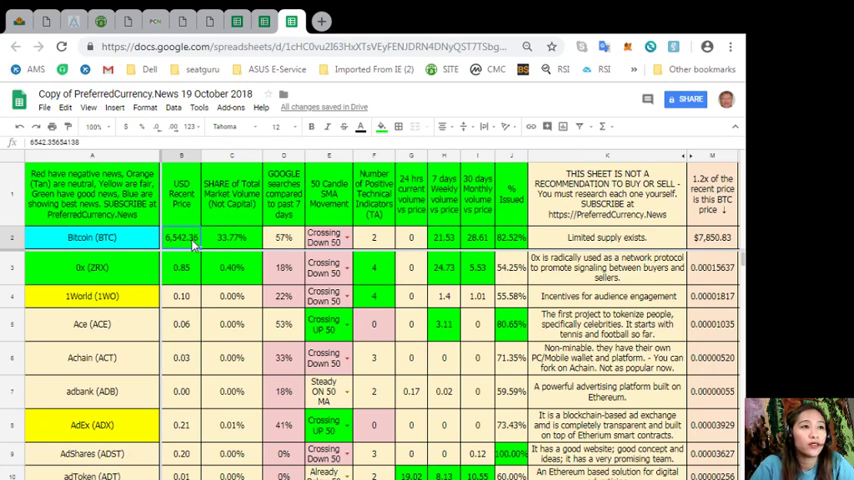
left_click(232, 156)
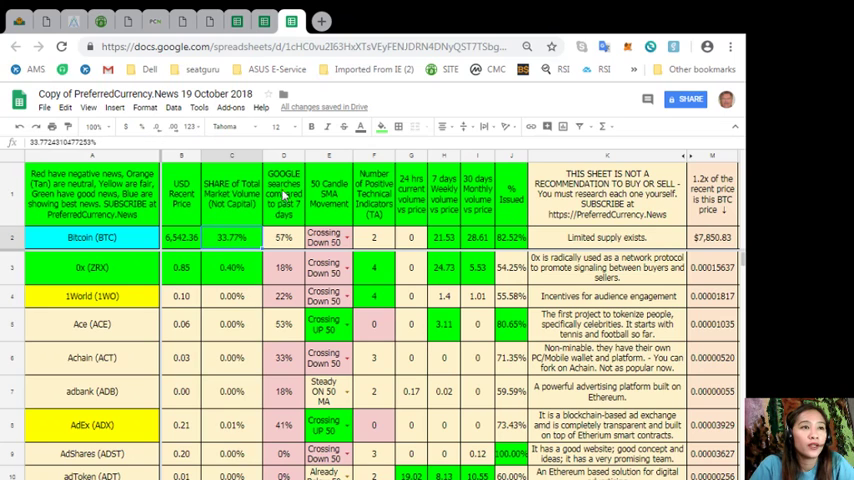
left_click(284, 196)
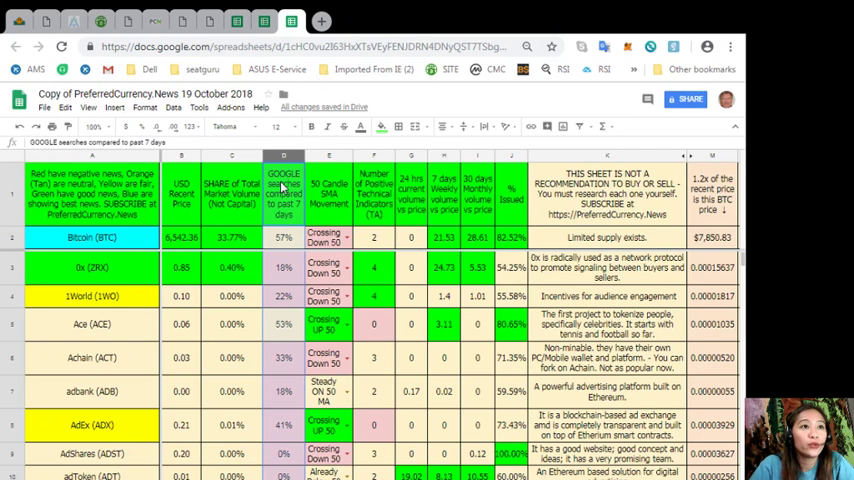
mouse_move(282, 224)
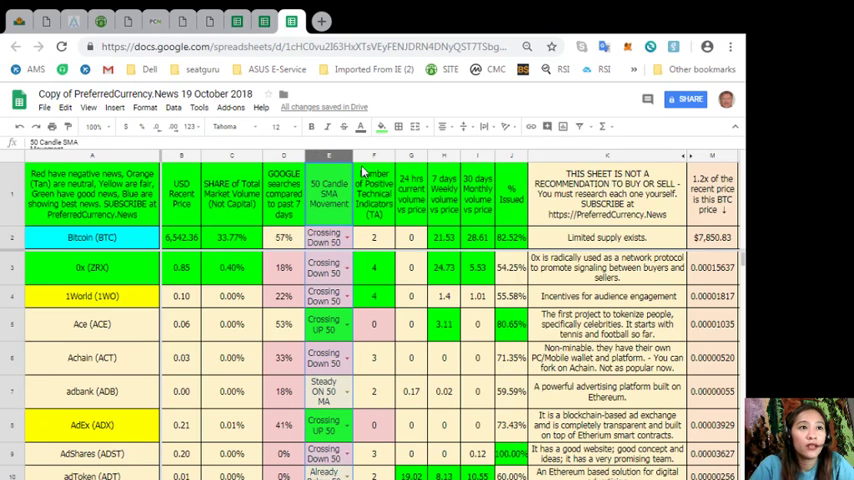
left_click(372, 190)
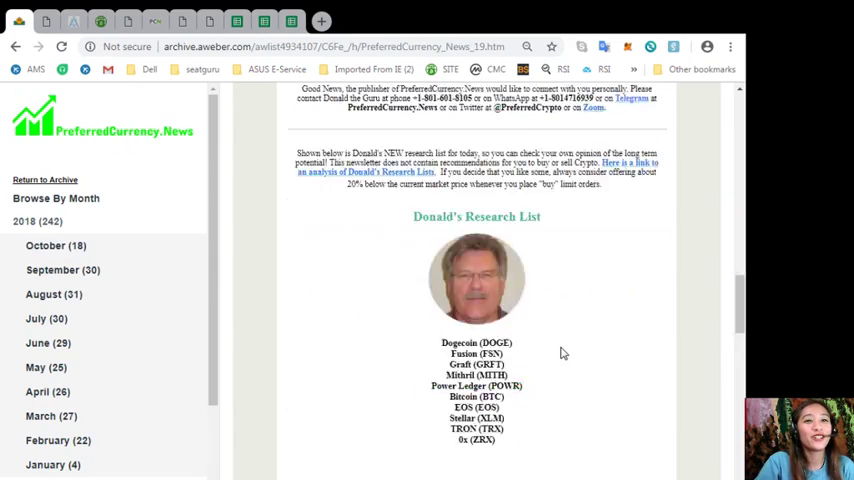
Step: Scroll the newsletter past Donald's Research List to the Become an Affiliate section
scroll("down", 3)
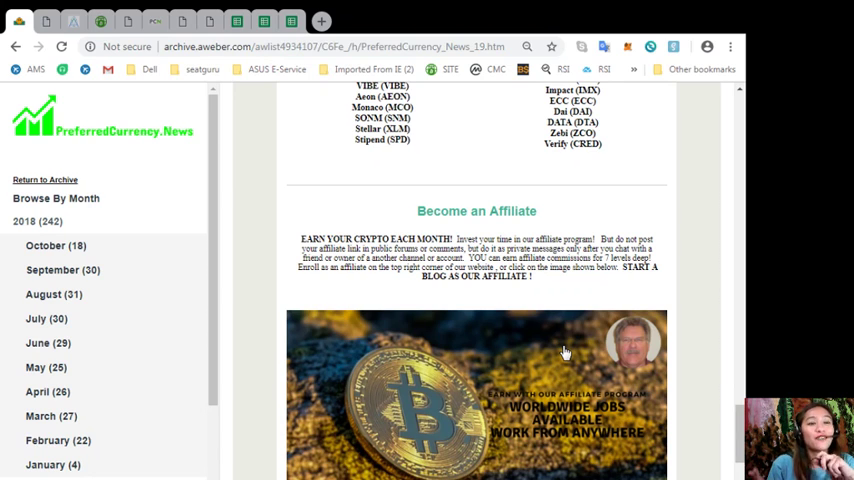
mouse_move(576, 368)
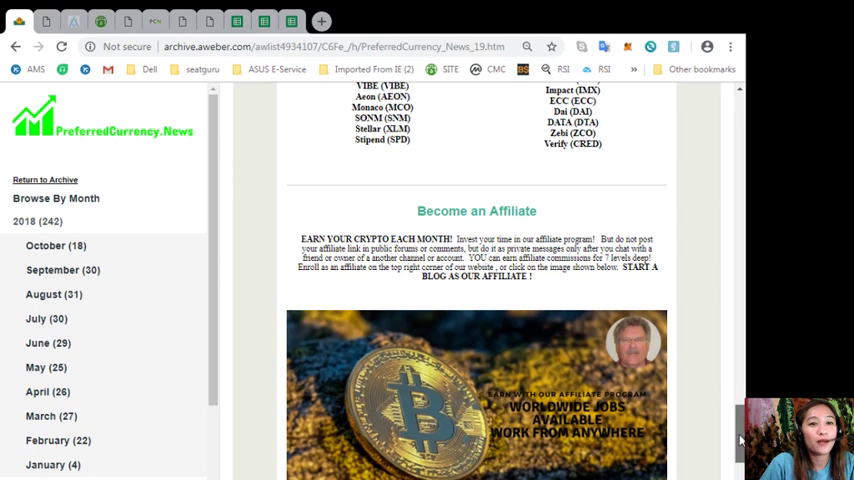
scroll("down", 3)
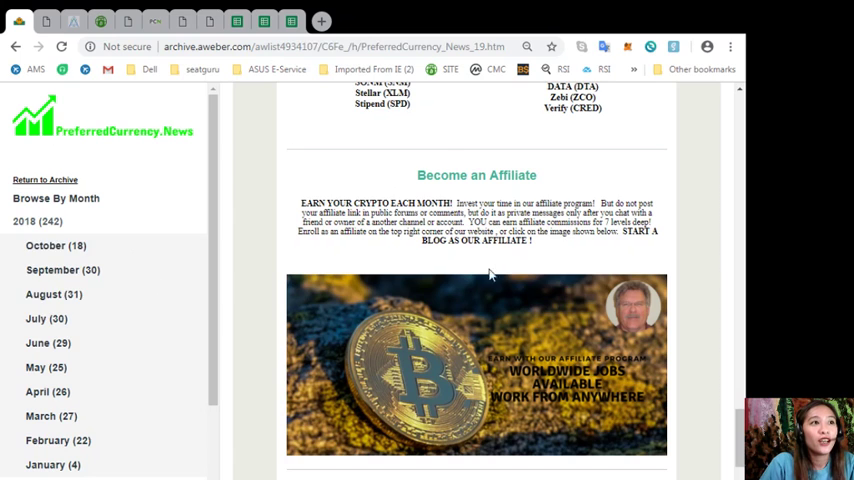
mouse_move(588, 252)
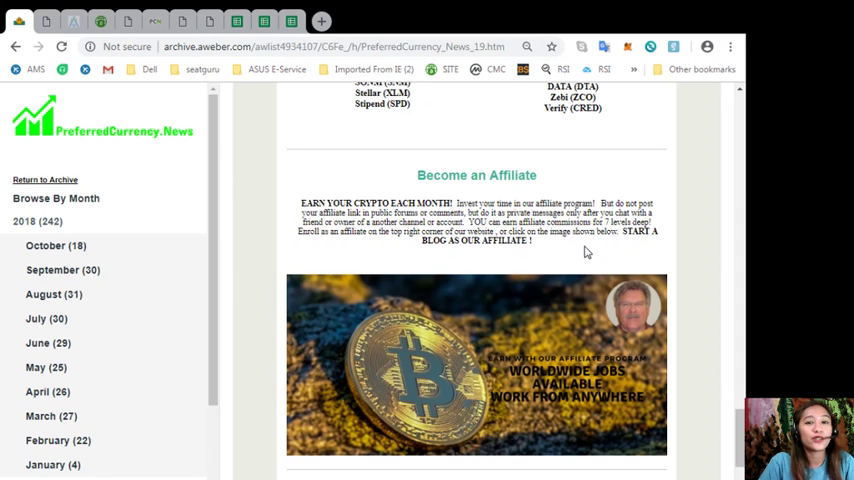
Step: Return to the PreferredCurrency.News site and scroll up to its welcome banner
left_click(100, 20)
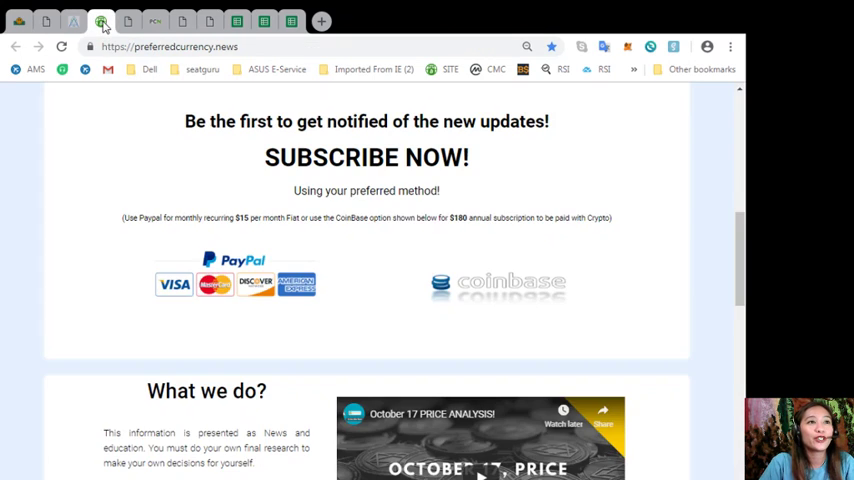
scroll("up", 3)
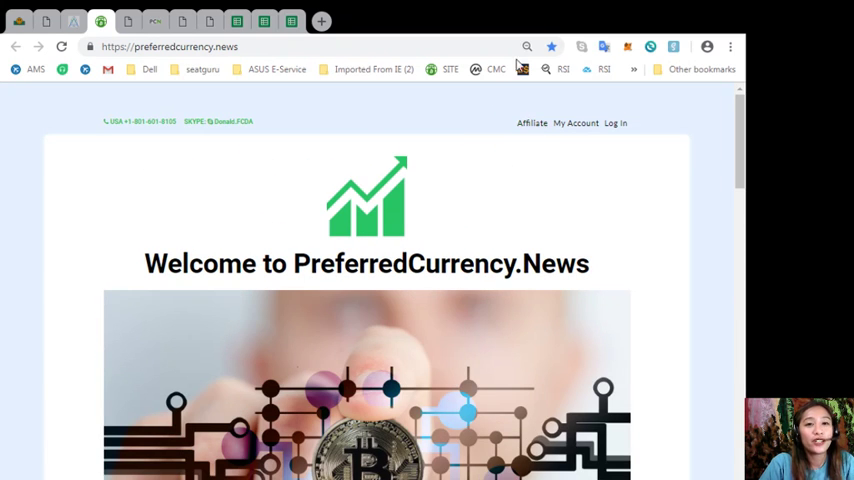
mouse_move(592, 132)
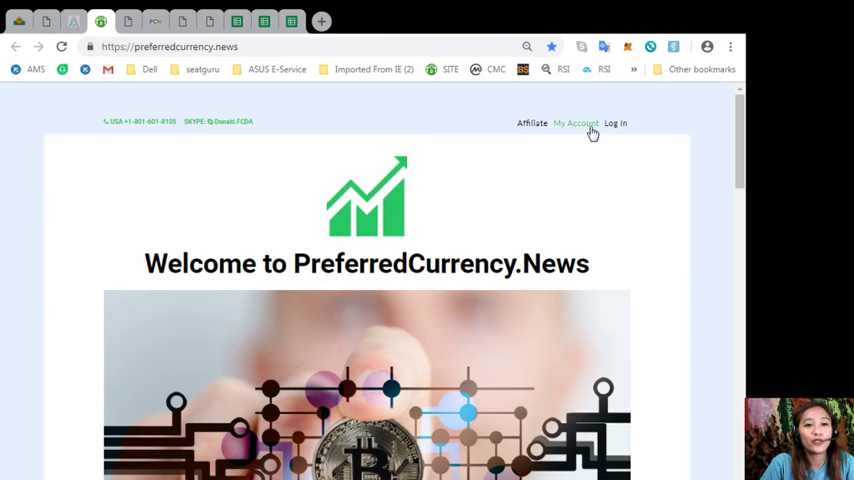